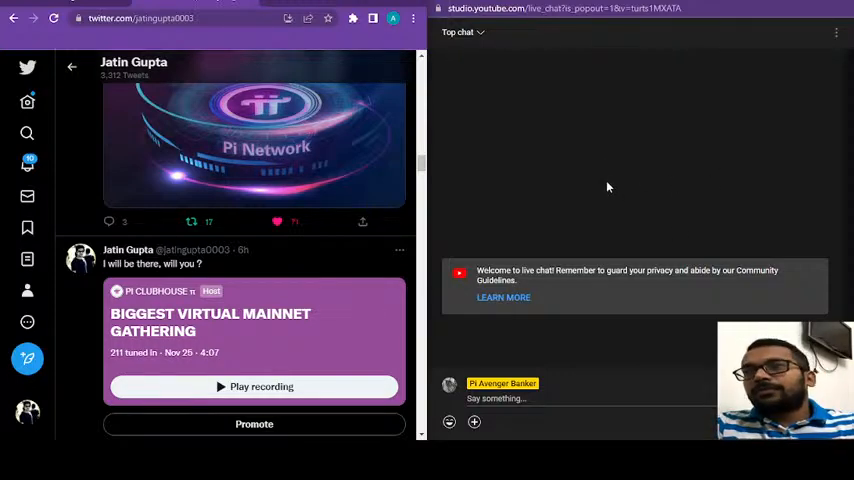
mouse_move(619, 176)
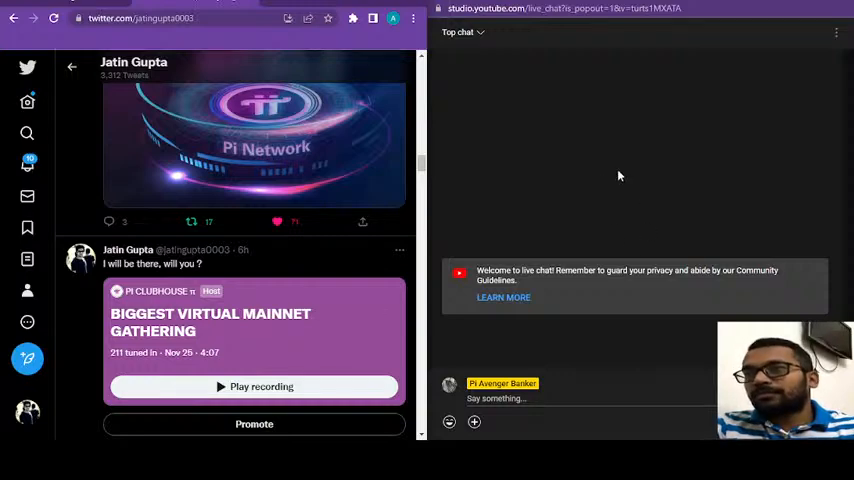
mouse_move(634, 175)
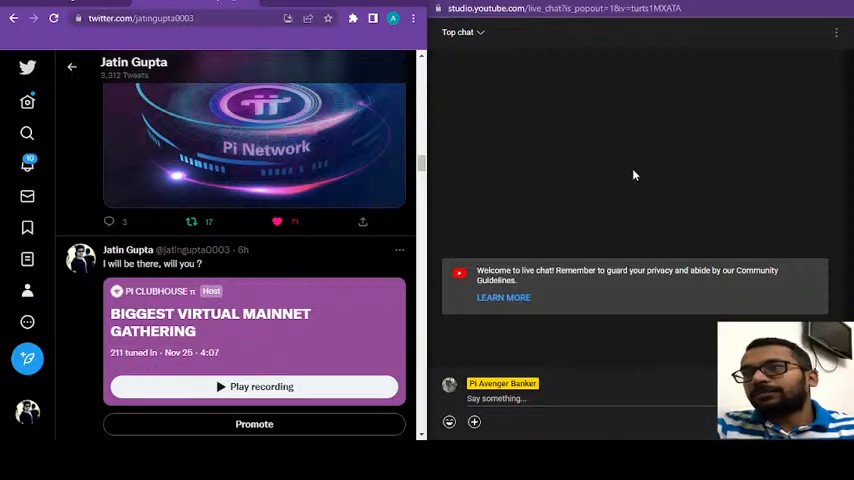
Check the Sending Bulk window's progress, showing 26 of 500 messages processed.
scroll("down", 3)
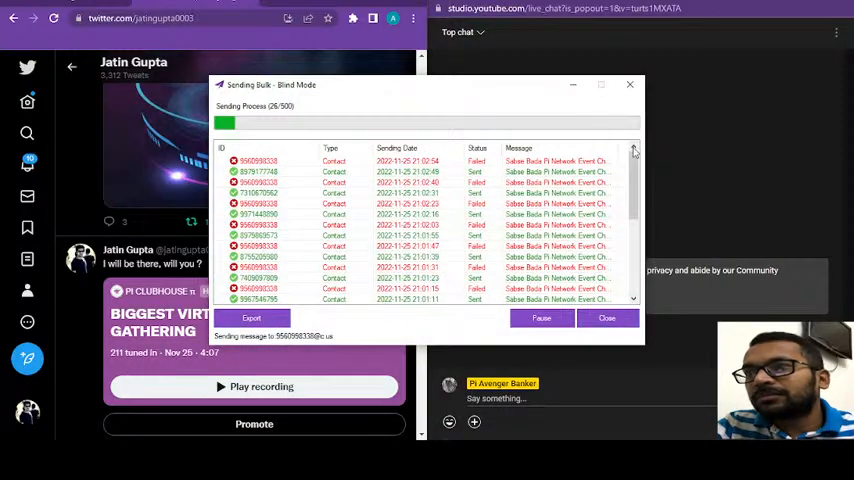
left_click(607, 318)
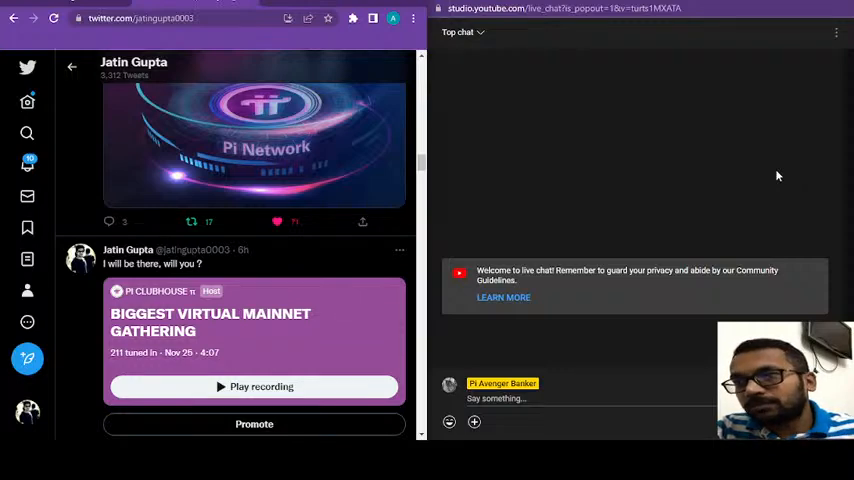
mouse_move(581, 324)
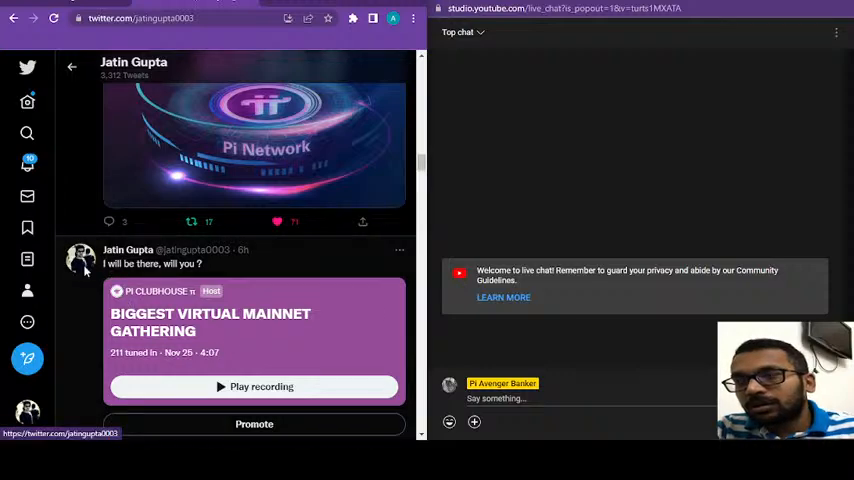
mouse_move(574, 187)
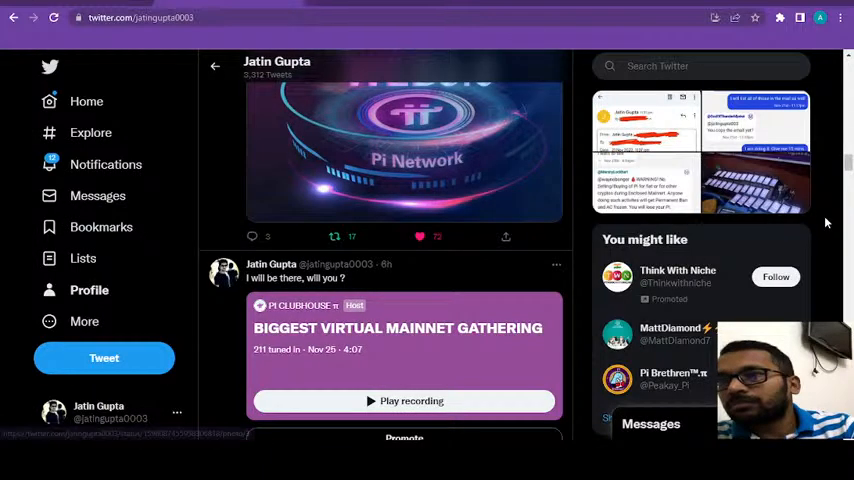
mouse_move(835, 223)
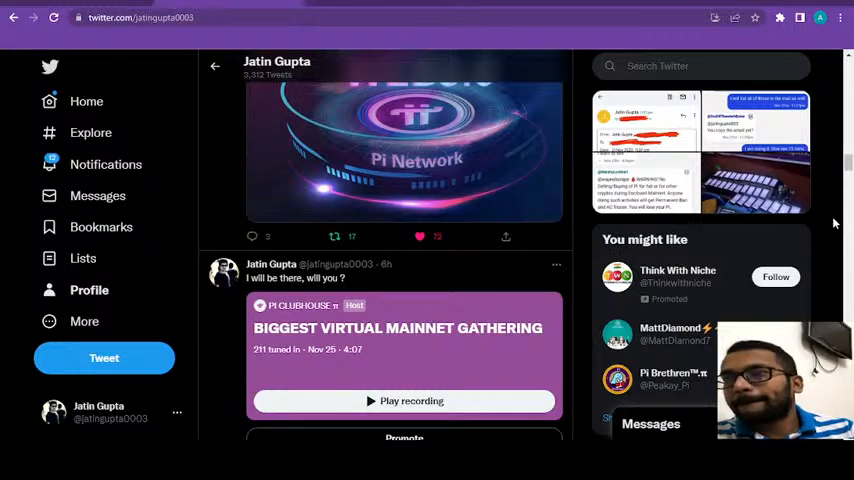
mouse_move(843, 205)
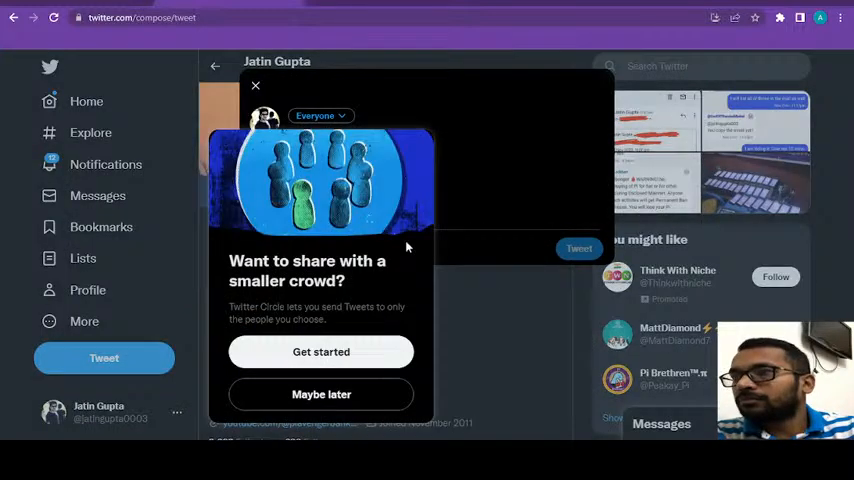
mouse_move(598, 315)
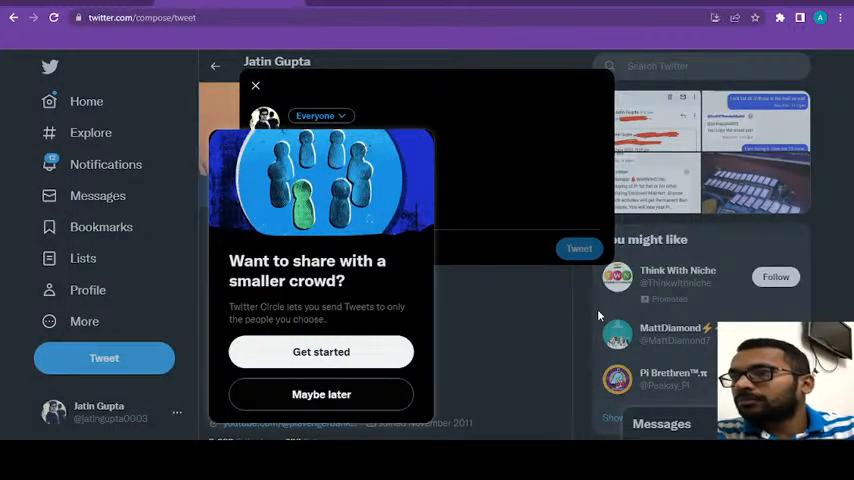
mouse_move(364, 392)
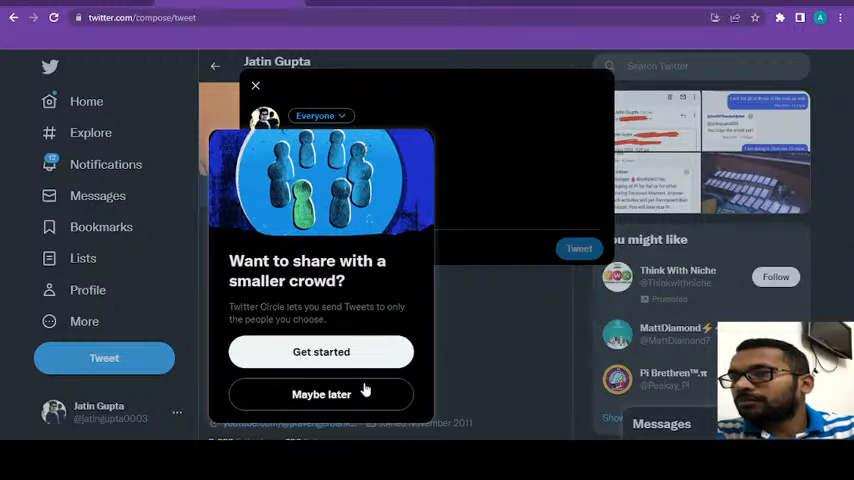
Compose a tweet with the YouTube live-stream link and 'join me on youtube live'.
left_click(320, 392)
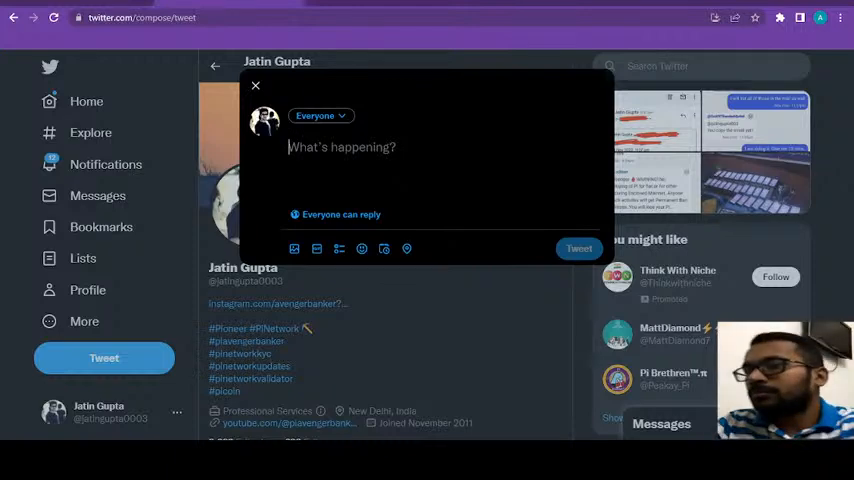
type("https://studio.youtube.com/video/turts1MXATA/livestreaming")
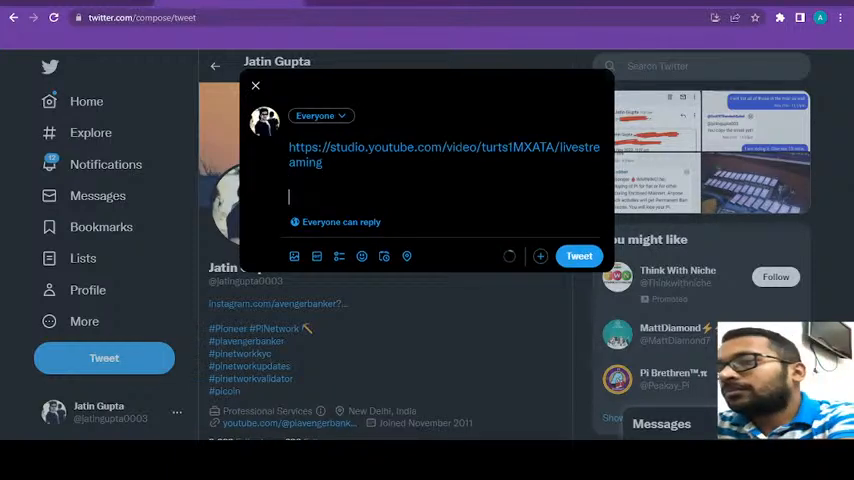
type("join me")
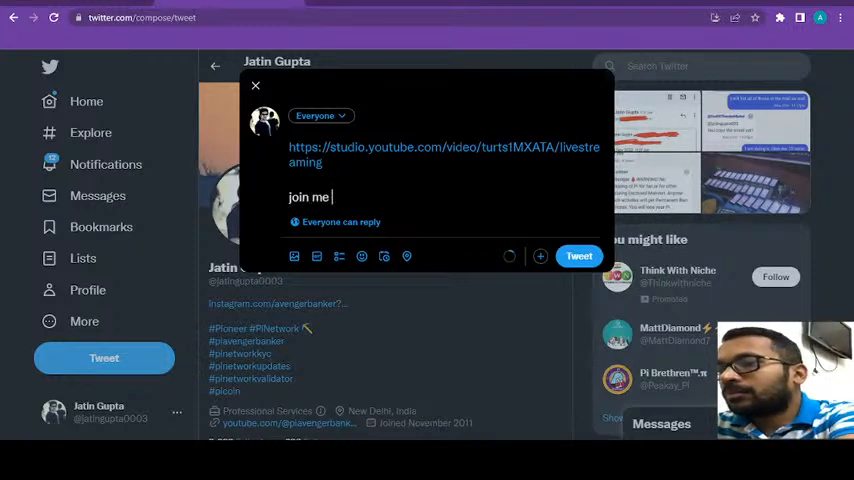
type("on youtube li")
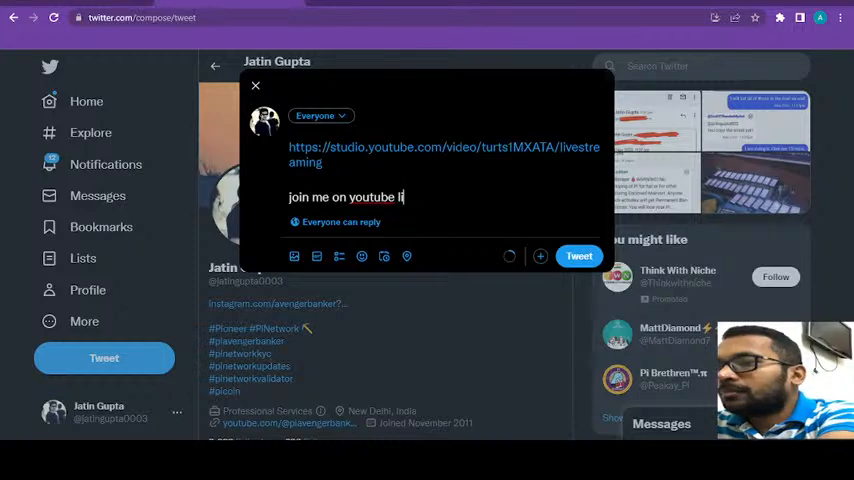
type("ve")
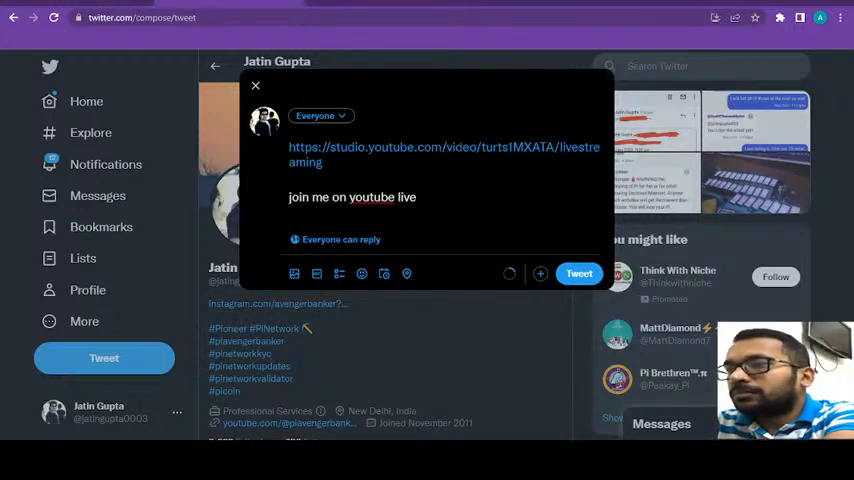
Add the hashtag #PiNetwork, post the tweet, and go to Notifications.
type("#")
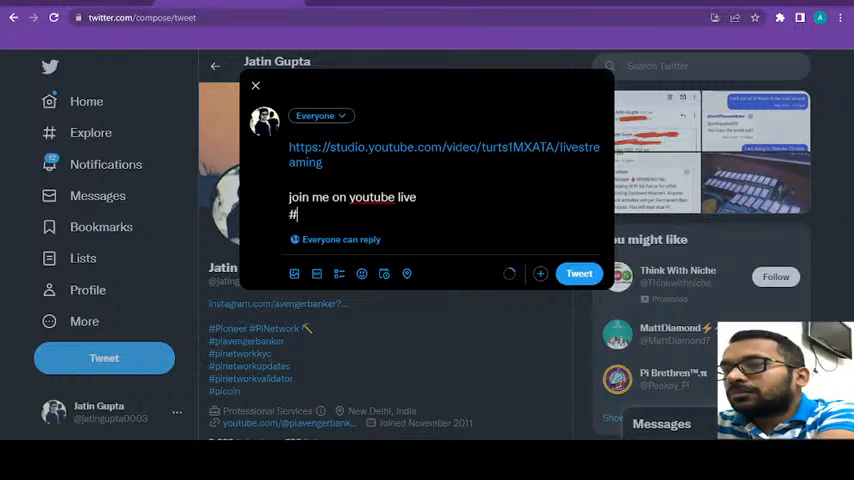
type("Pi")
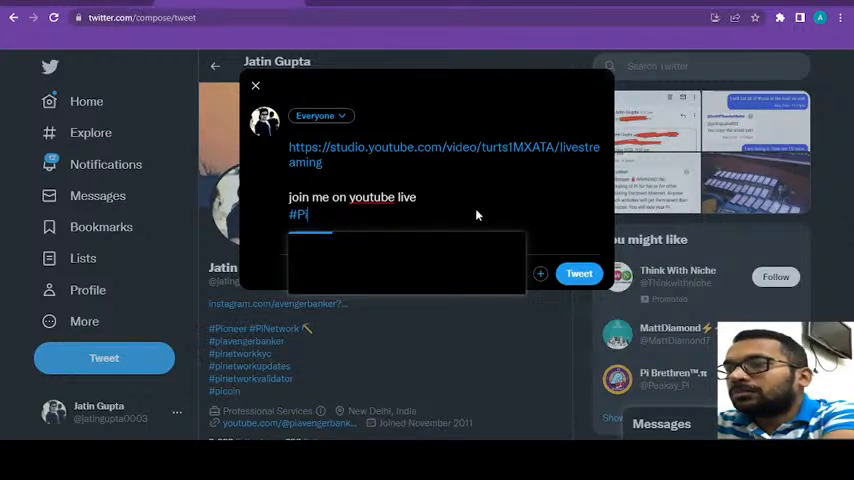
type("Network")
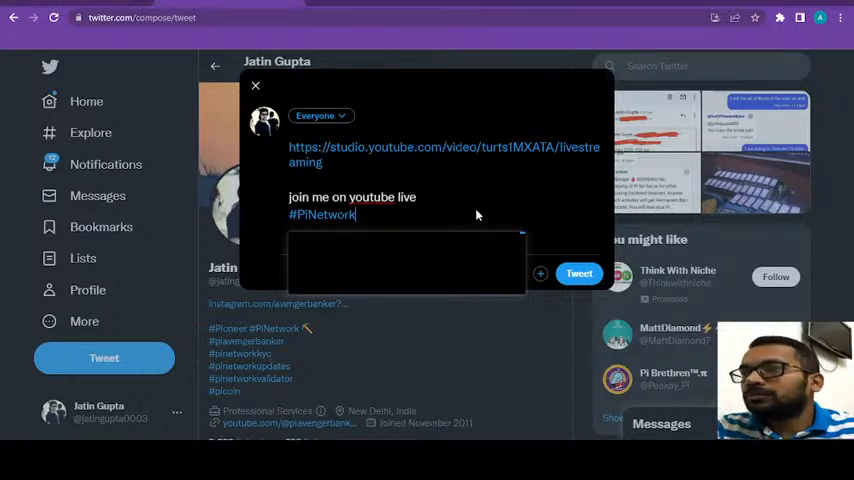
mouse_move(450, 226)
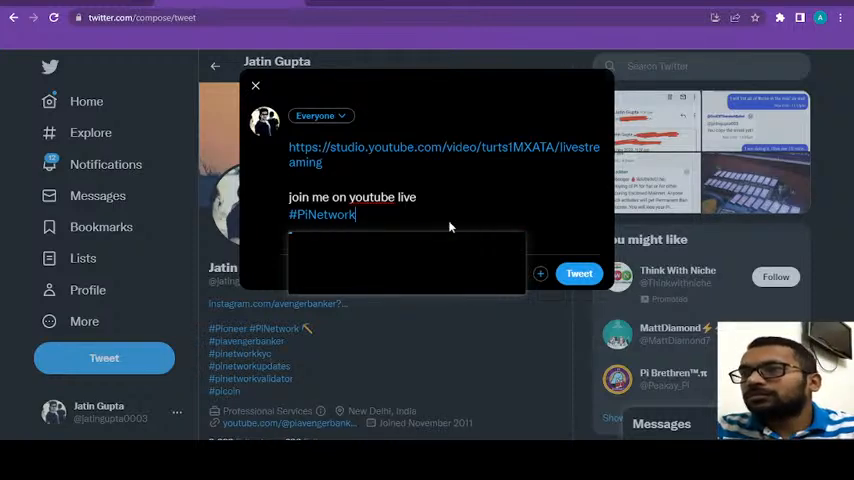
mouse_move(381, 222)
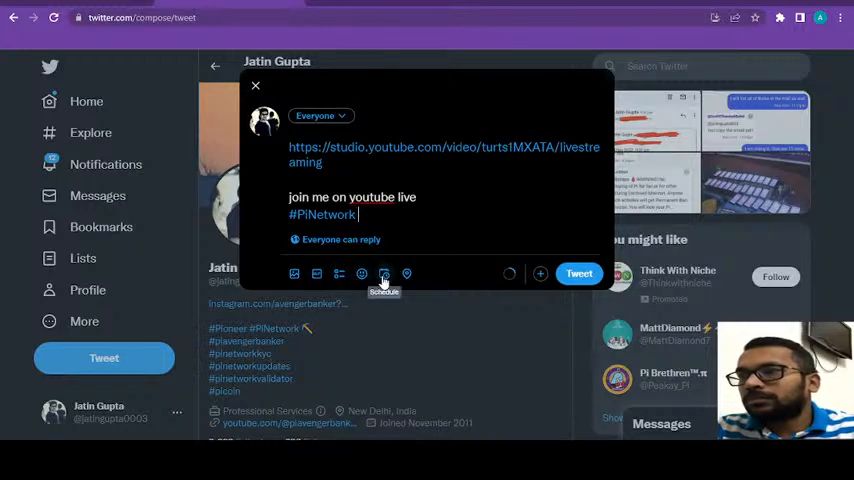
mouse_move(294, 273)
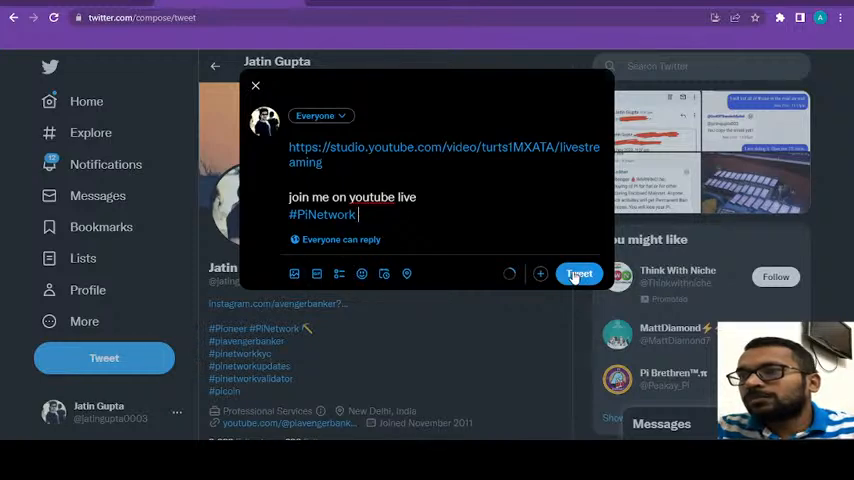
left_click(578, 273)
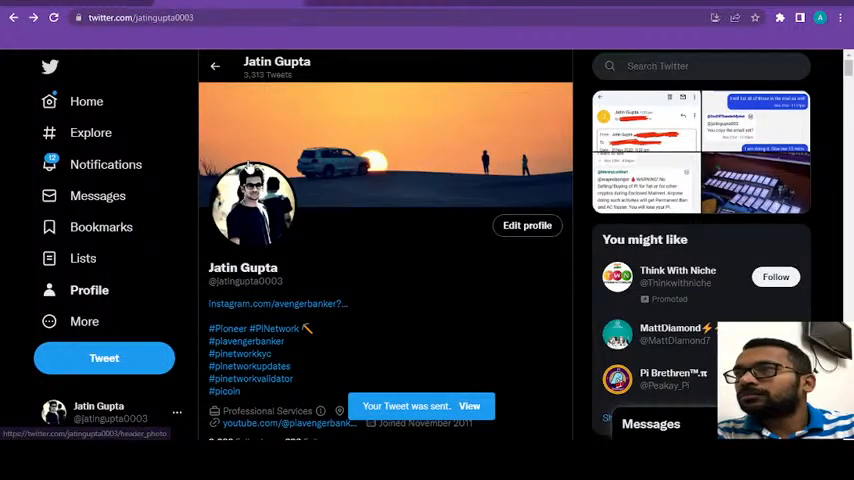
mouse_move(110, 73)
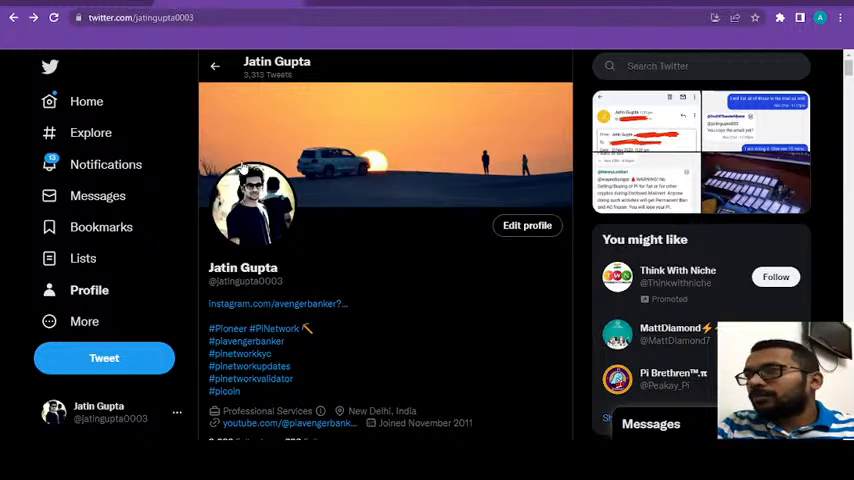
left_click(106, 164)
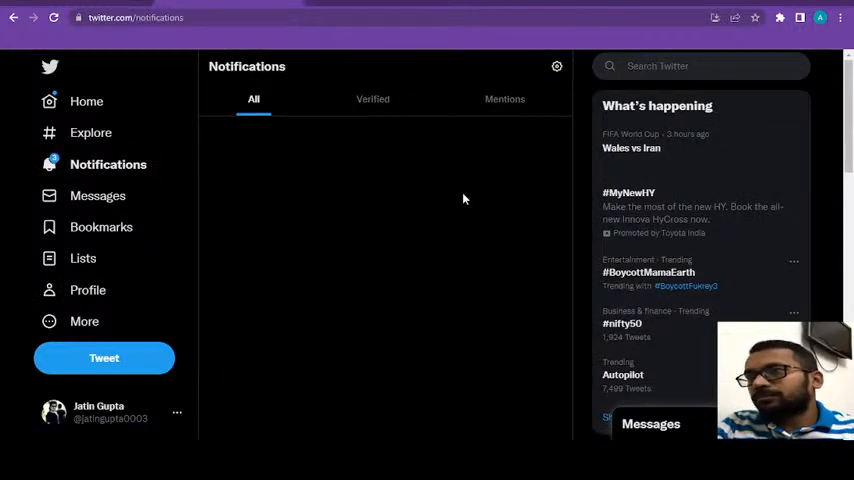
mouse_move(479, 210)
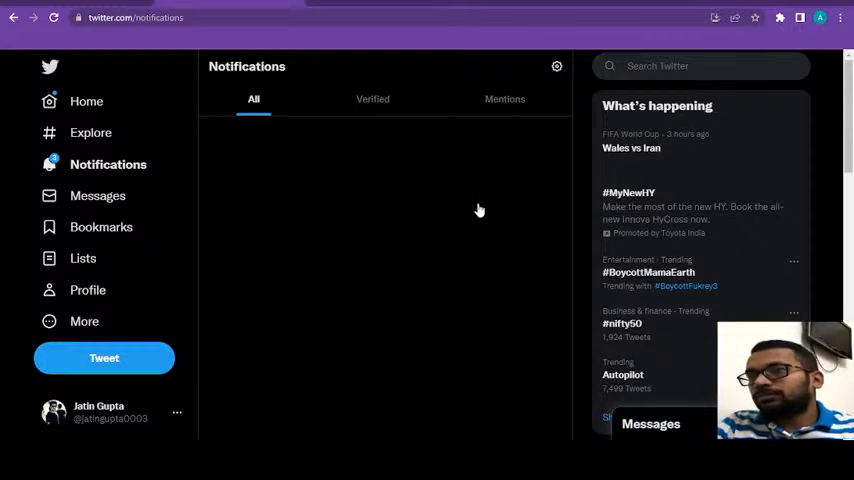
mouse_move(414, 198)
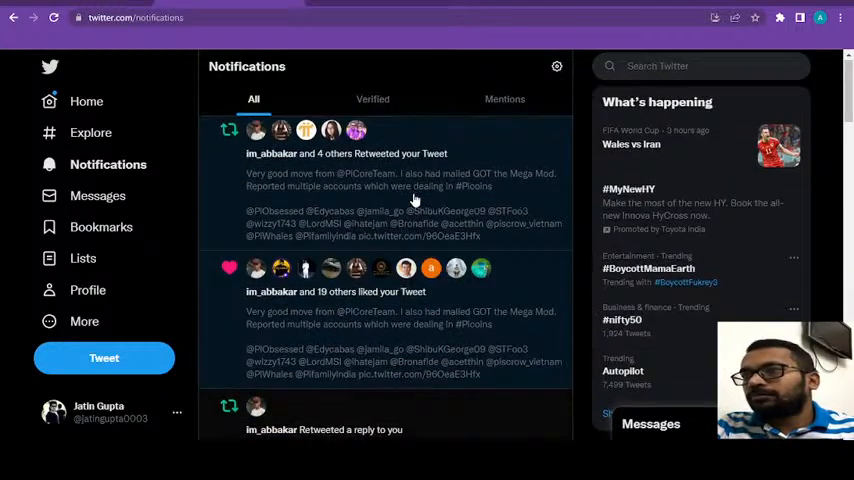
Load the newest notifications twice via 'See new Tweets', then return to the Home timeline.
scroll("down", 3)
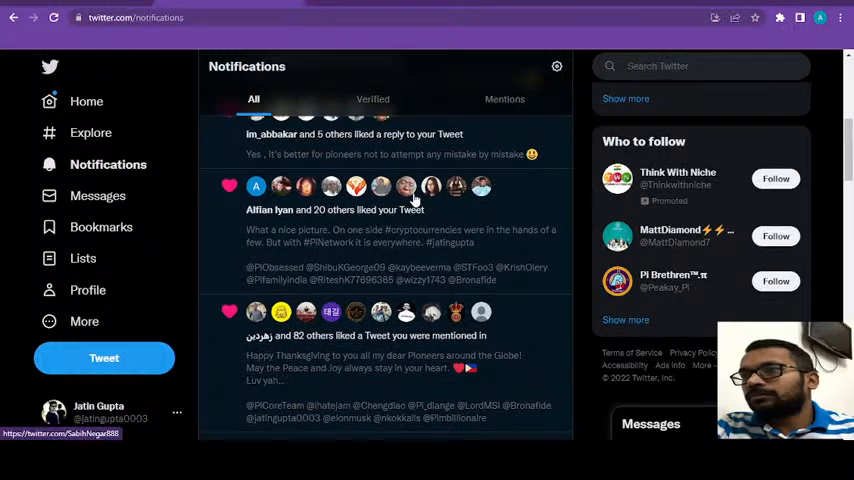
scroll("down", 3)
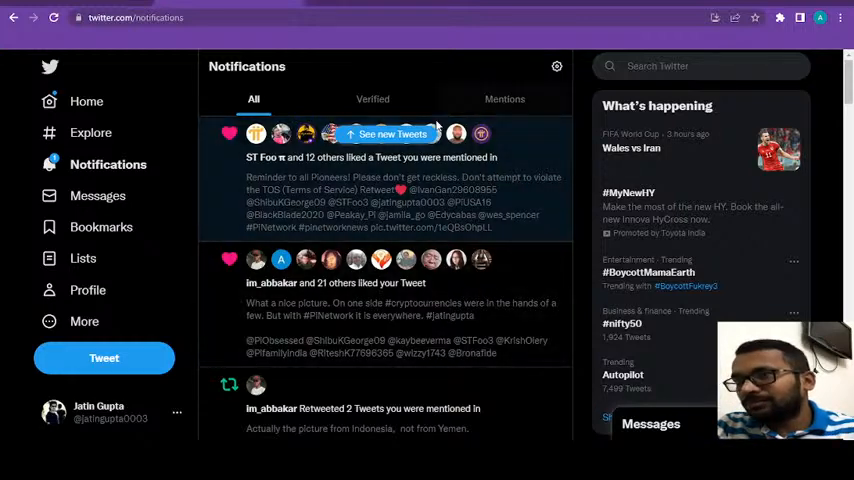
left_click(389, 133)
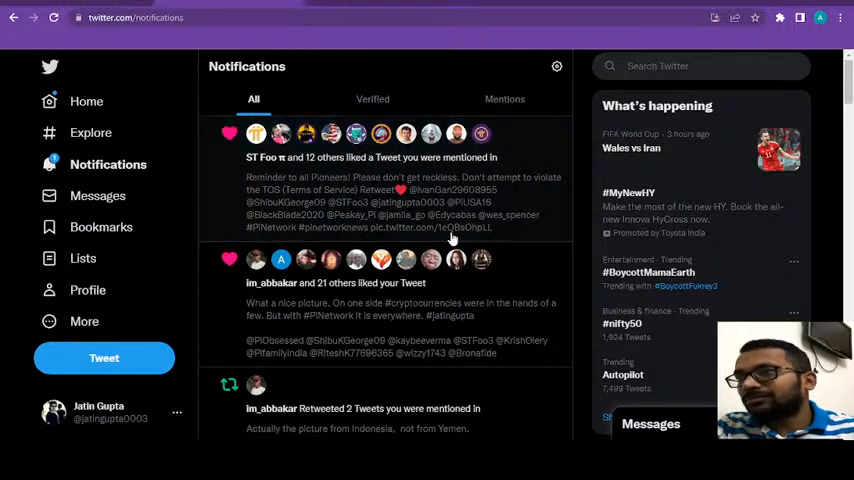
mouse_move(549, 211)
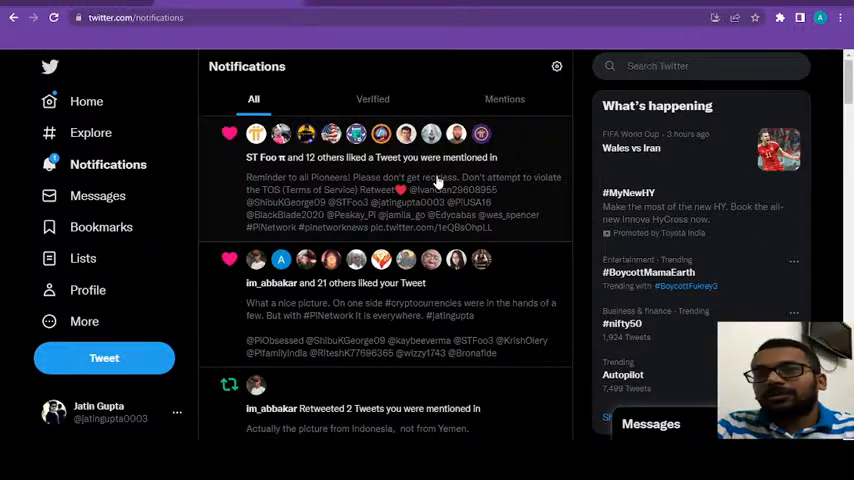
mouse_move(527, 326)
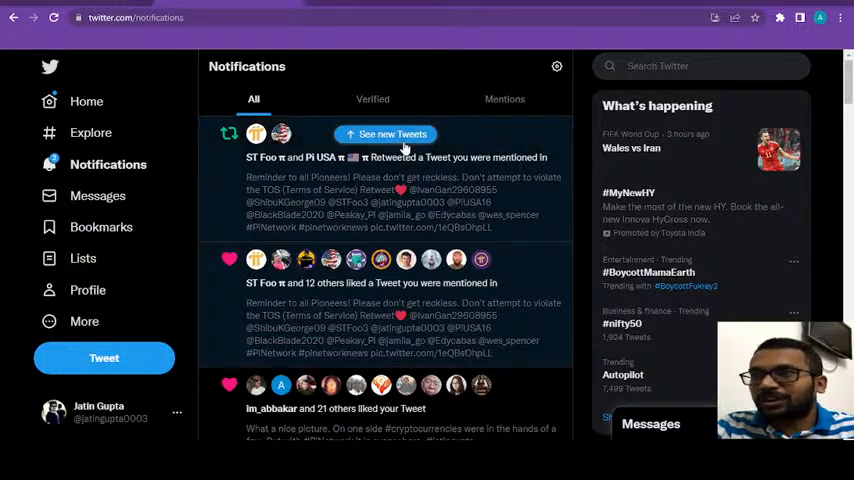
left_click(385, 133)
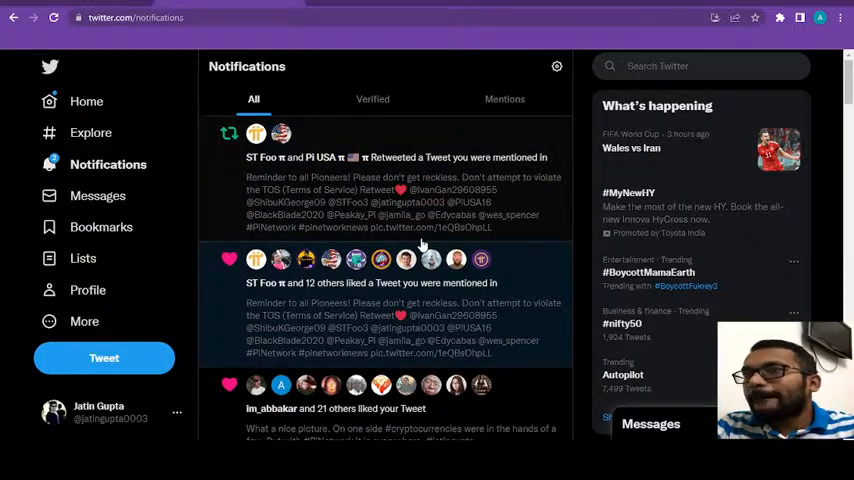
mouse_move(461, 308)
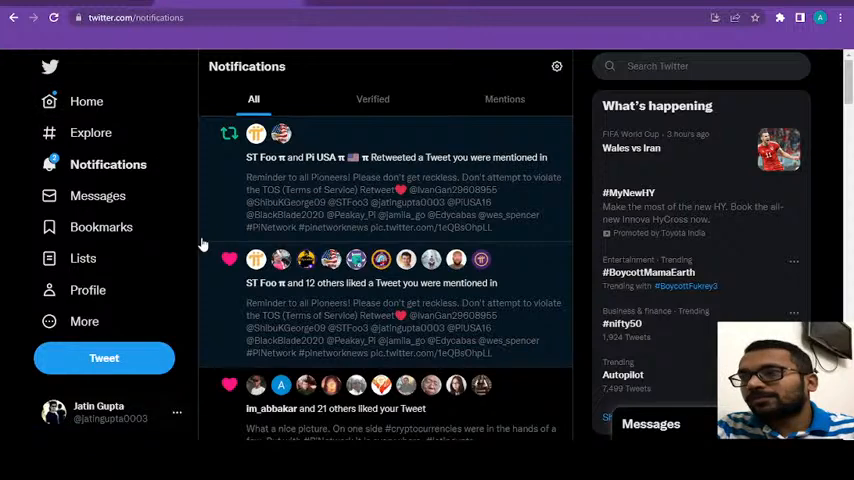
mouse_move(96, 132)
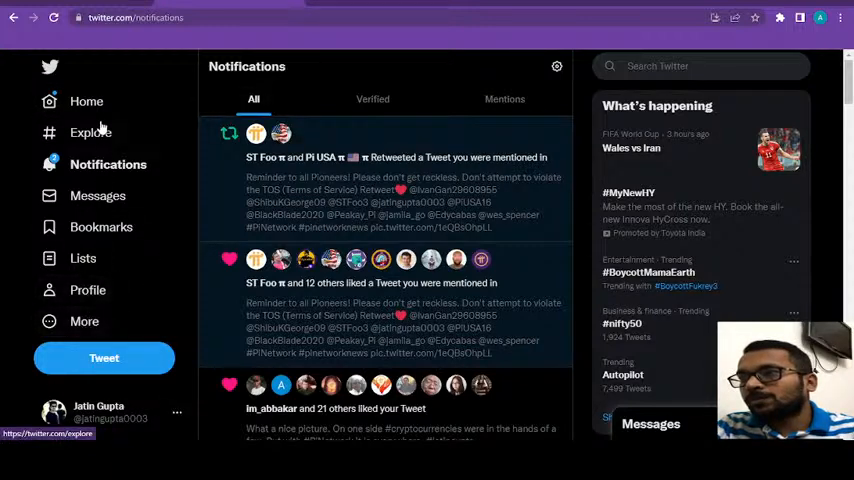
left_click(86, 101)
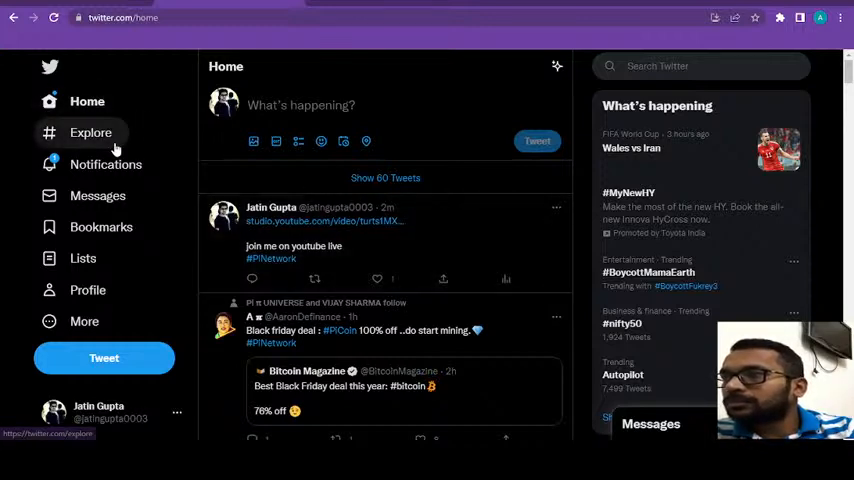
Return to the Notifications list.
left_click(107, 164)
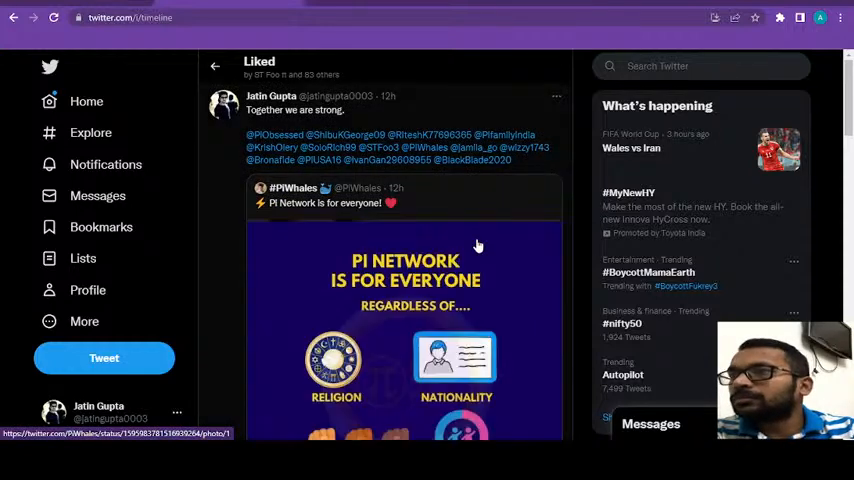
Scroll through the accounts that liked the 'Together we are strong.' Pi Network post.
scroll("down", 3)
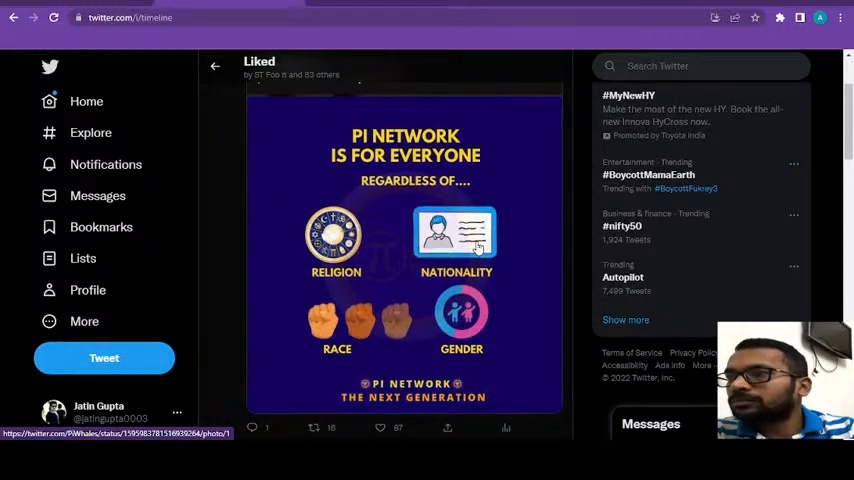
scroll("down", 3)
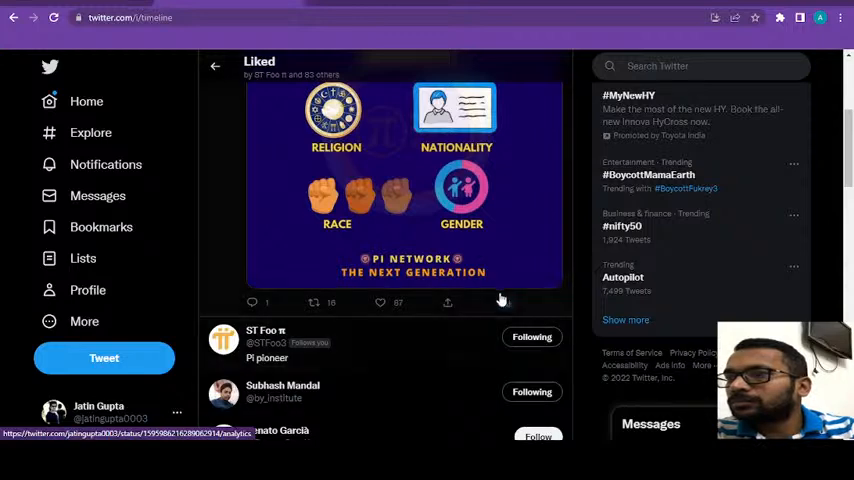
scroll("down", 3)
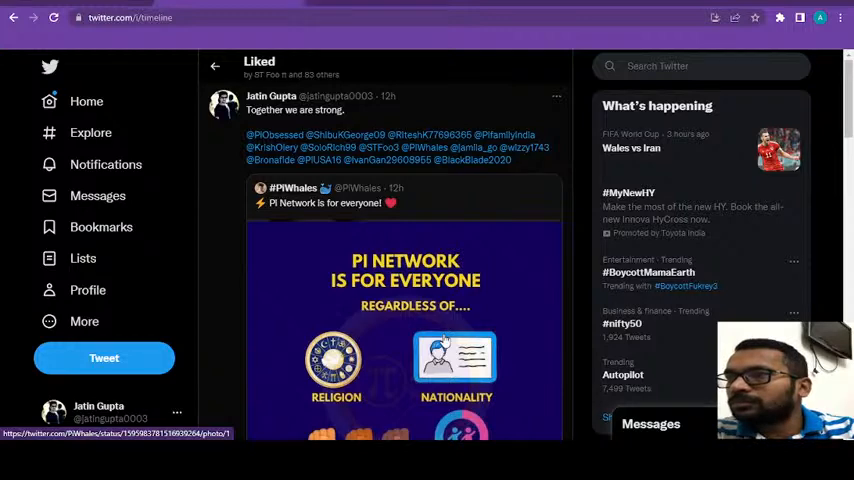
mouse_move(90, 132)
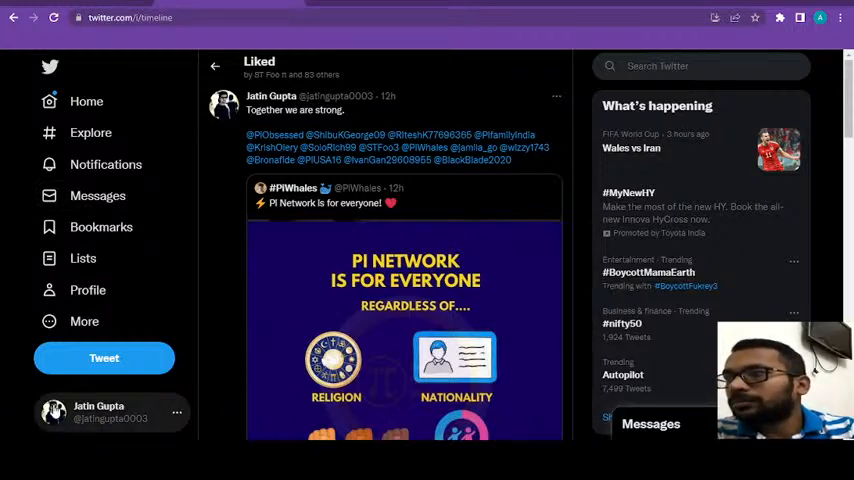
mouse_move(376, 325)
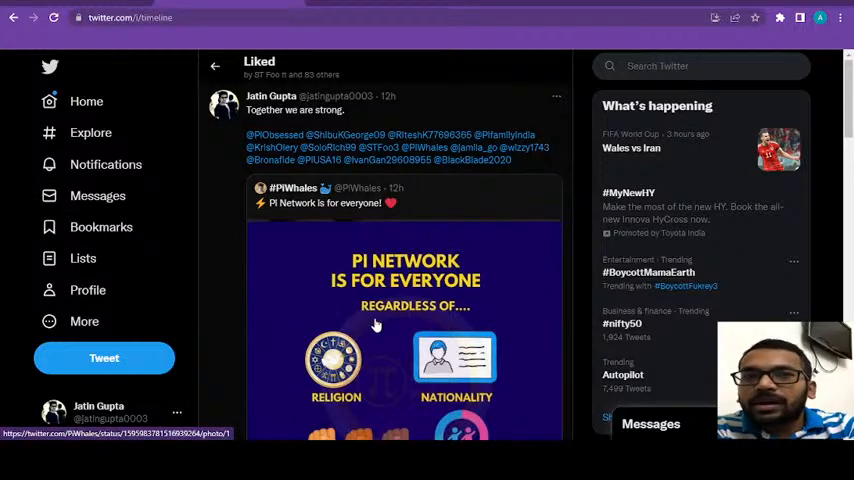